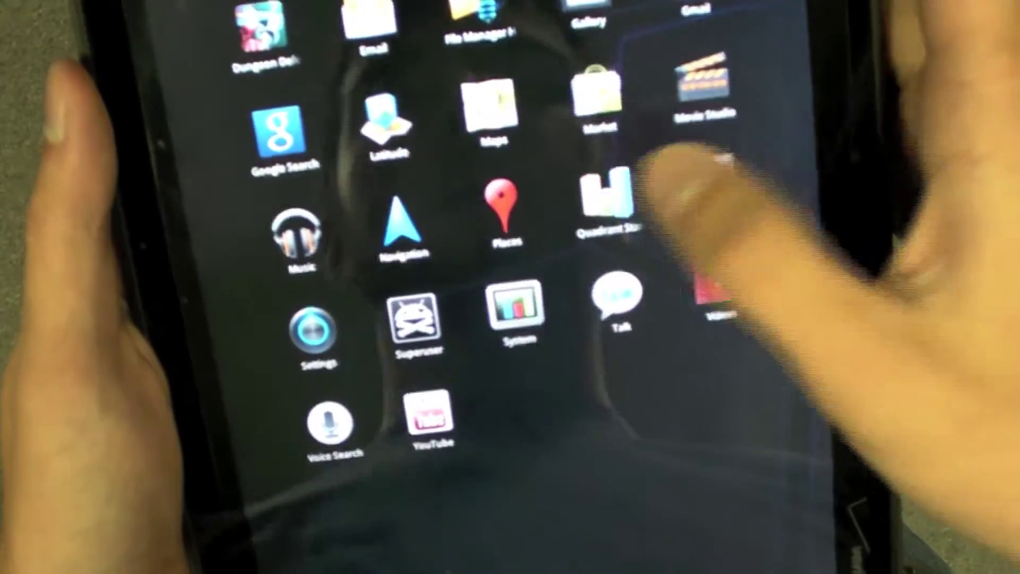
# Launch Quadrant Standard from the app drawer and run the full benchmark
pyautogui.click(610, 203)
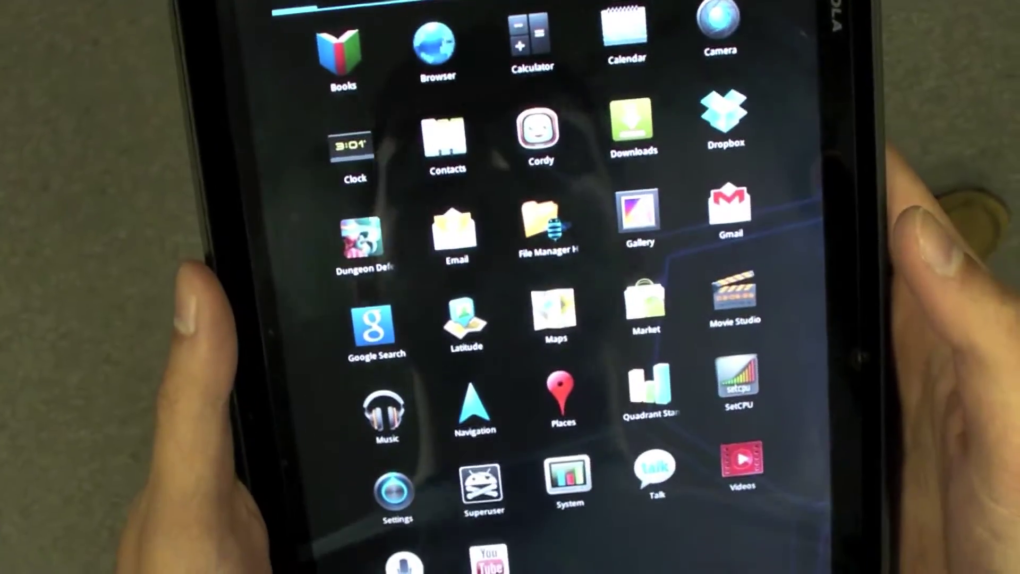
# Launch File Manager HD to list the storage folders (Android, DCIM, dropbox)
pyautogui.click(547, 223)
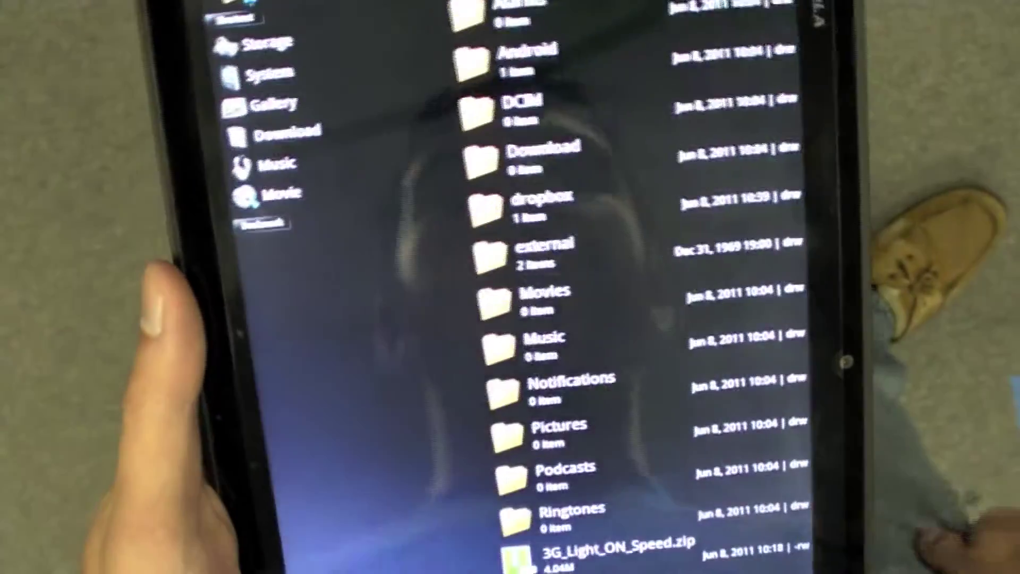